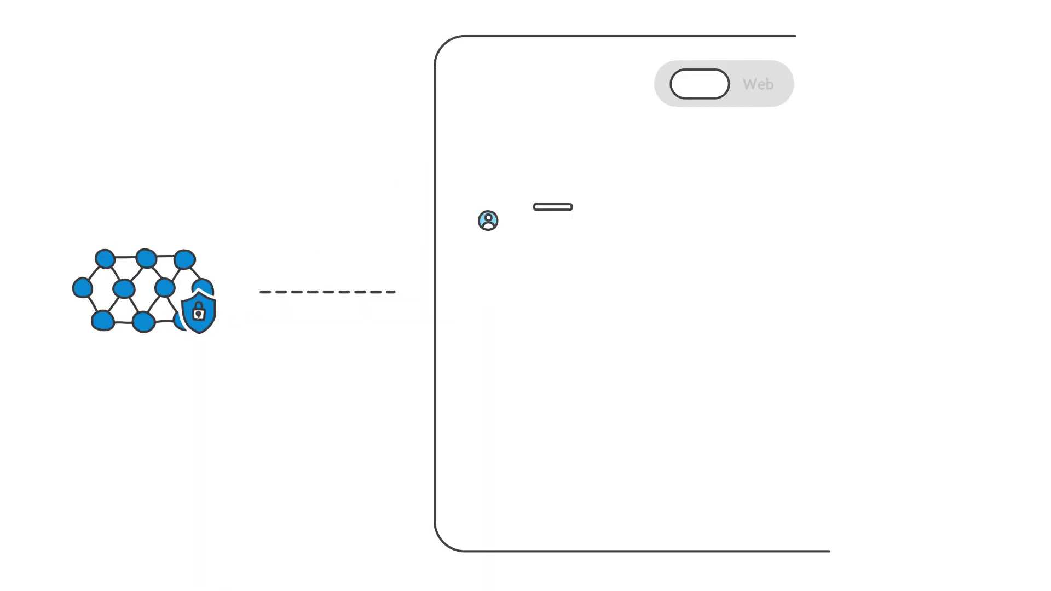
- Switch the chat toggle to Work so answers draw on work data
{"action": "left_click", "coordinate": [694, 85]}
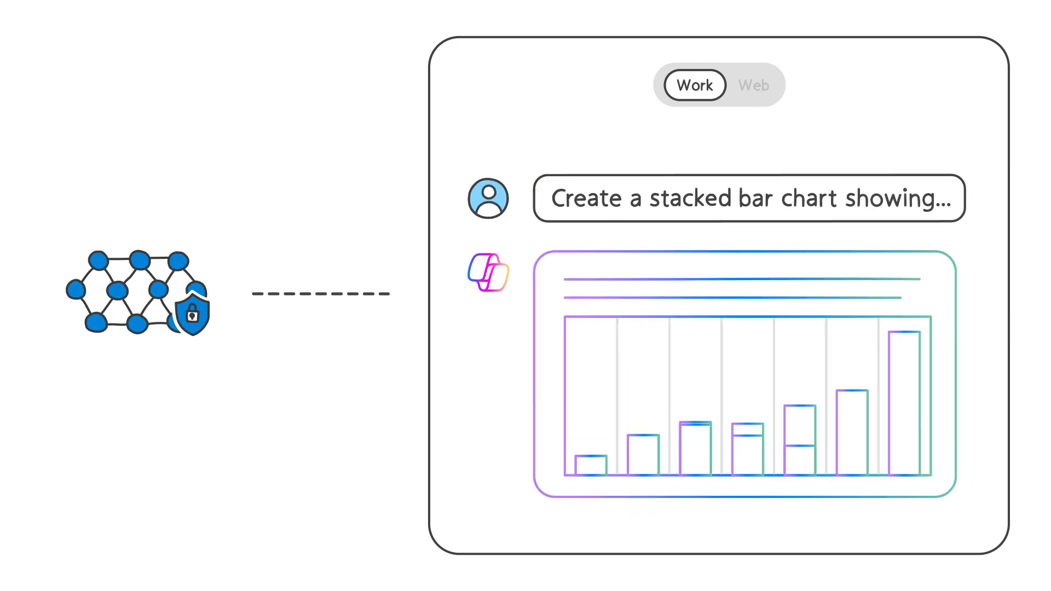
- Send the chart response to Copilot Pages via 'Edit in Pages' for side-by-side editing
{"action": "left_click", "coordinate": [214, 509]}
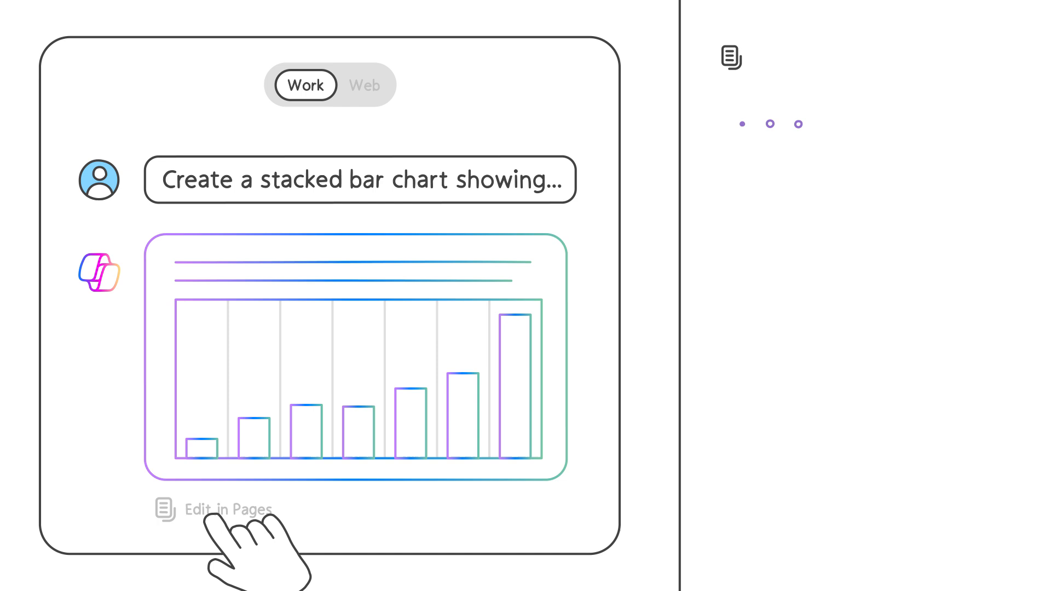
{"action": "left_click", "coordinate": [218, 509]}
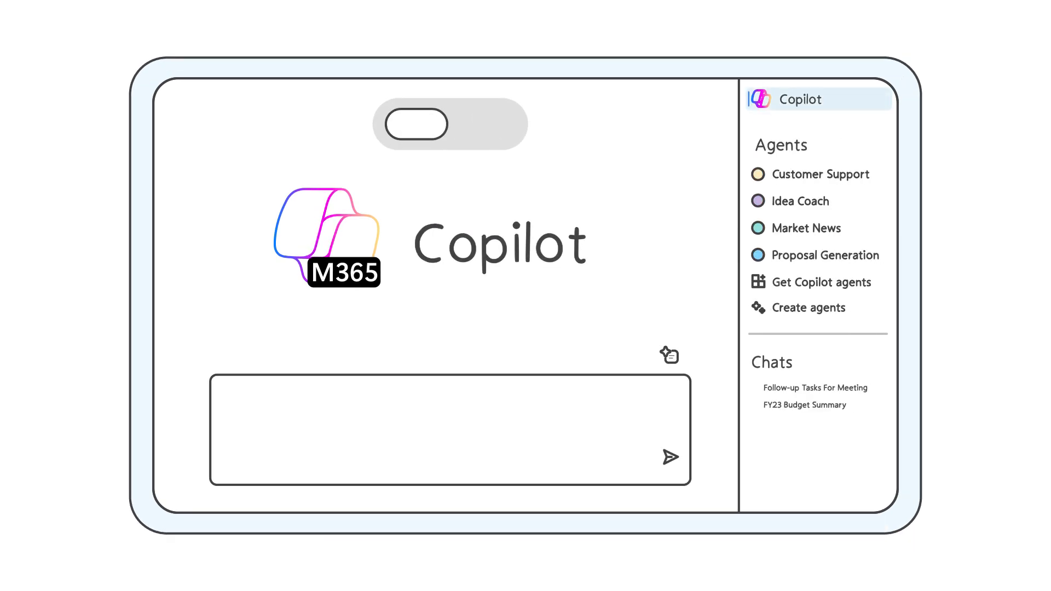
- Select Proposal Generation, then switch to the Idea Coach agent in the sidebar list
{"action": "left_click", "coordinate": [823, 255]}
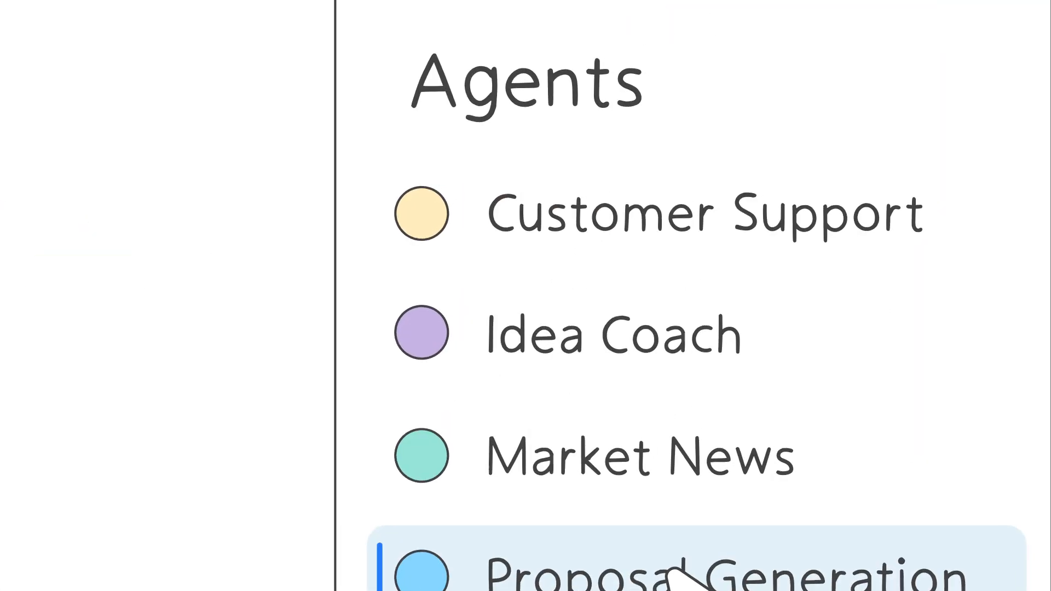
{"action": "left_click", "coordinate": [610, 334]}
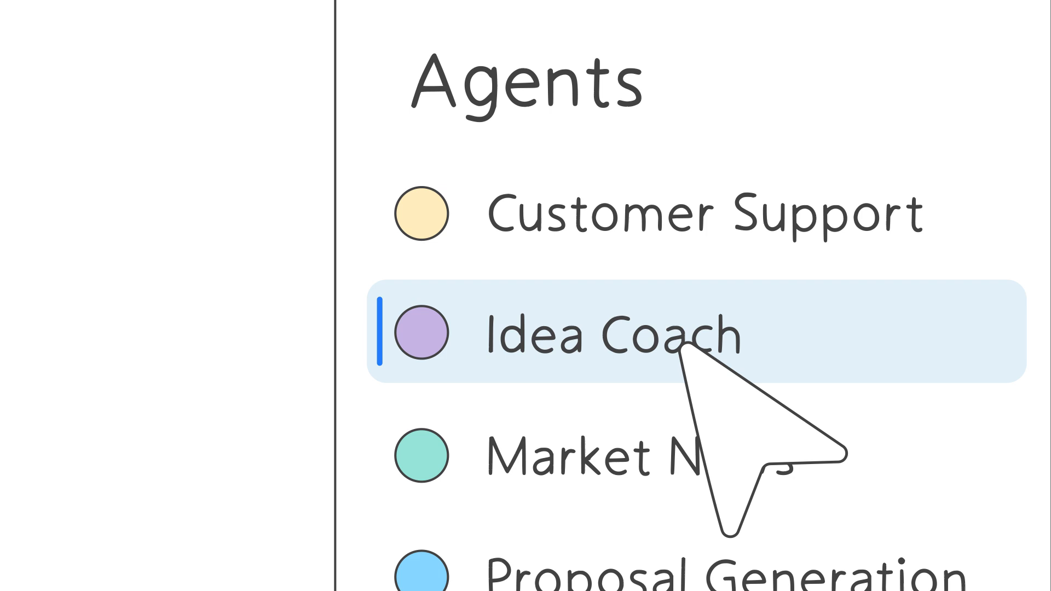